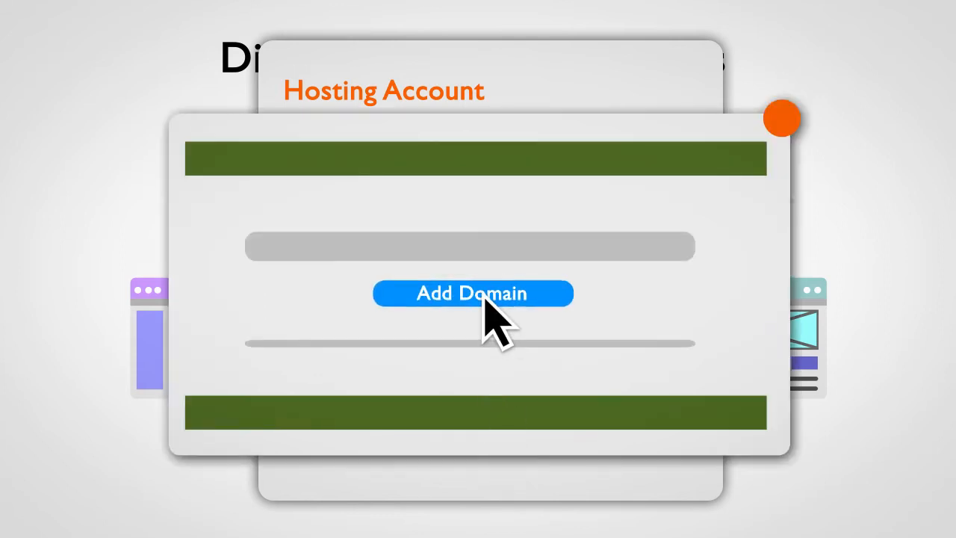
Add a new domain to the hosting account, starting the WordPress plugin installation
left_click(473, 292)
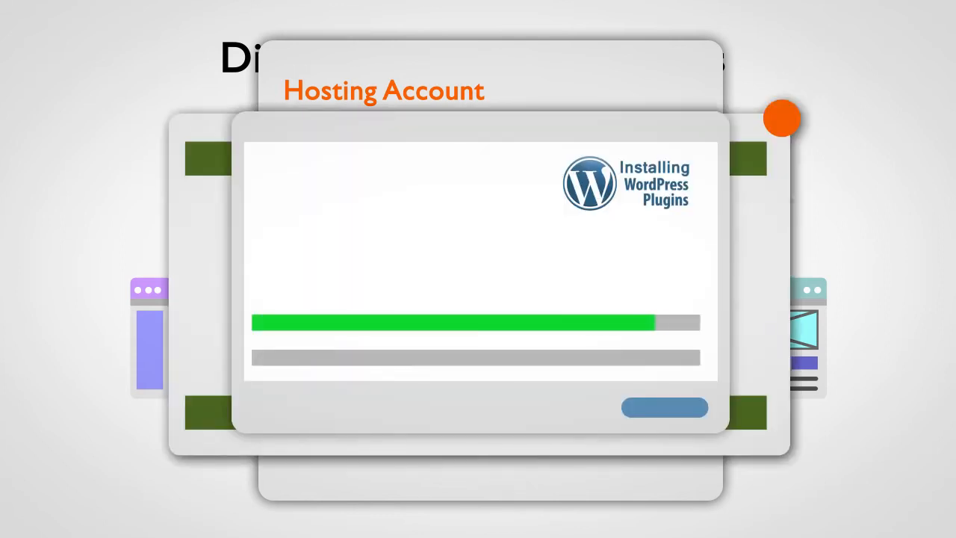